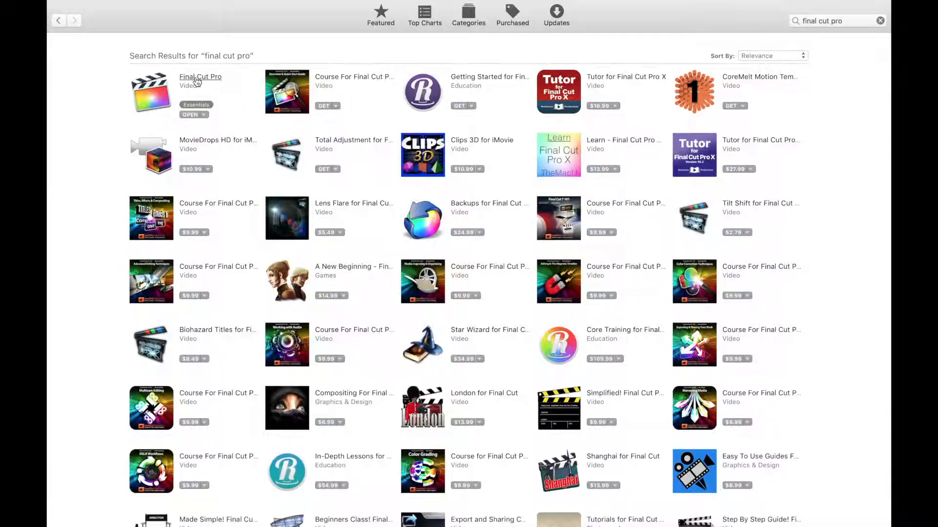
- Review the Final Cut Pro App Store page and its expanded What's New notes, then quit the store
click(200, 76)
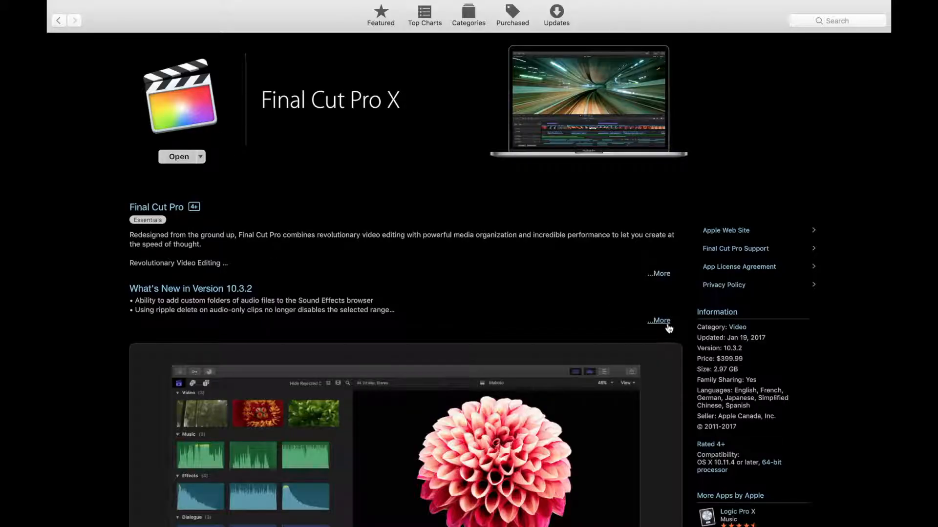
click(659, 321)
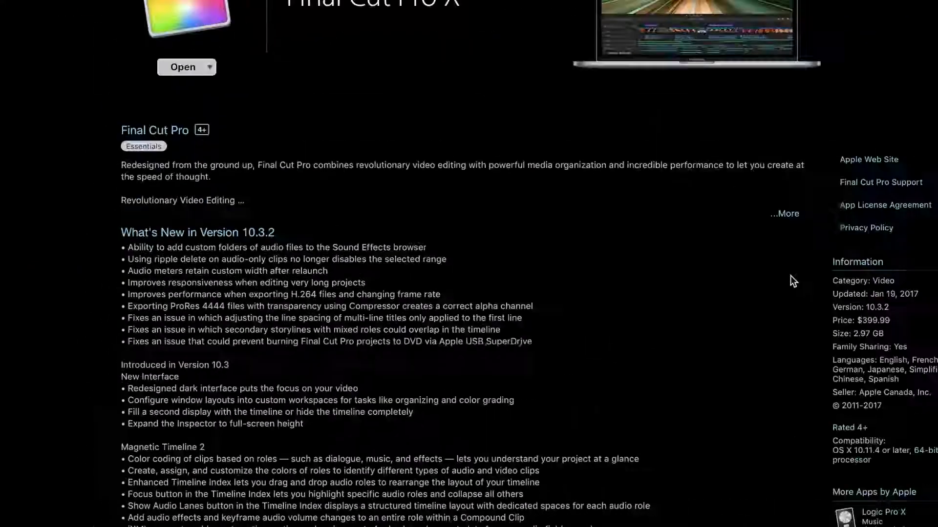
scroll(up, 3)
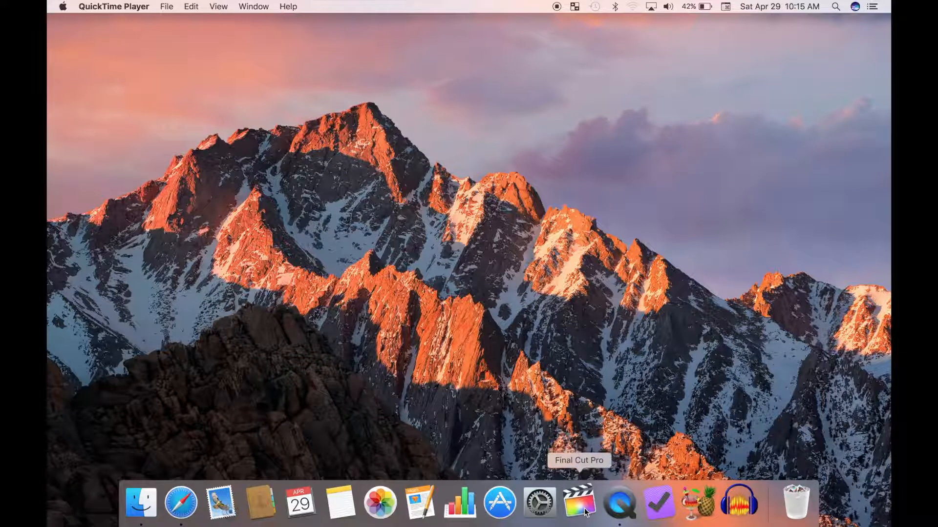
- Launch Final Cut Pro, browse the Ken Burns event, Sound Effects and titles, then return to Libraries
click(578, 503)
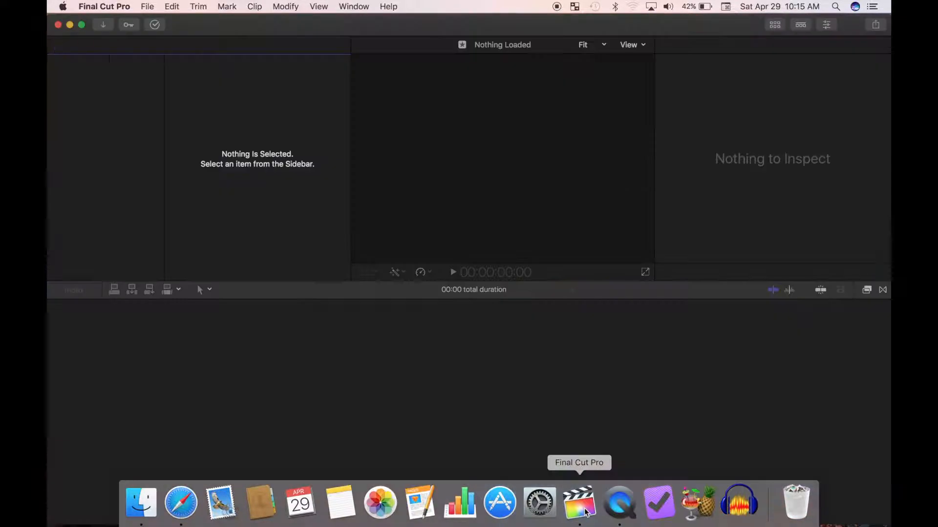
click(578, 503)
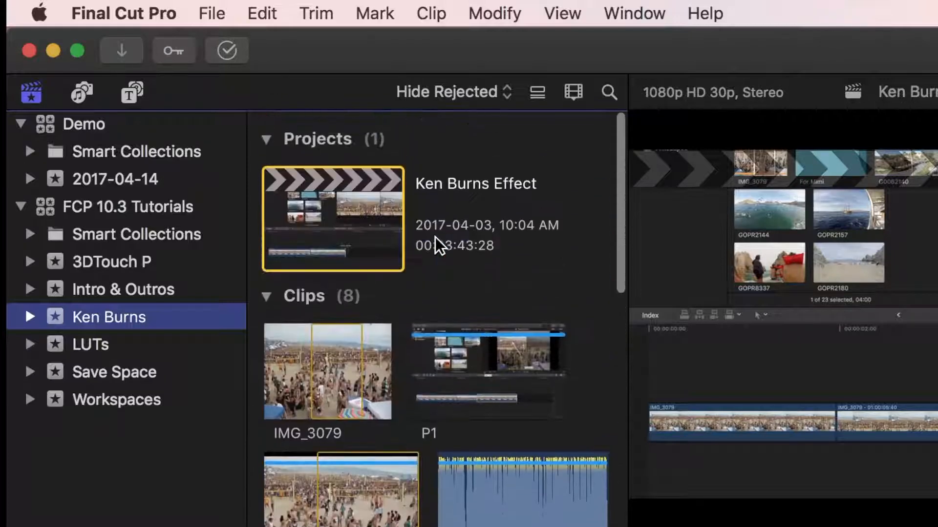
click(82, 93)
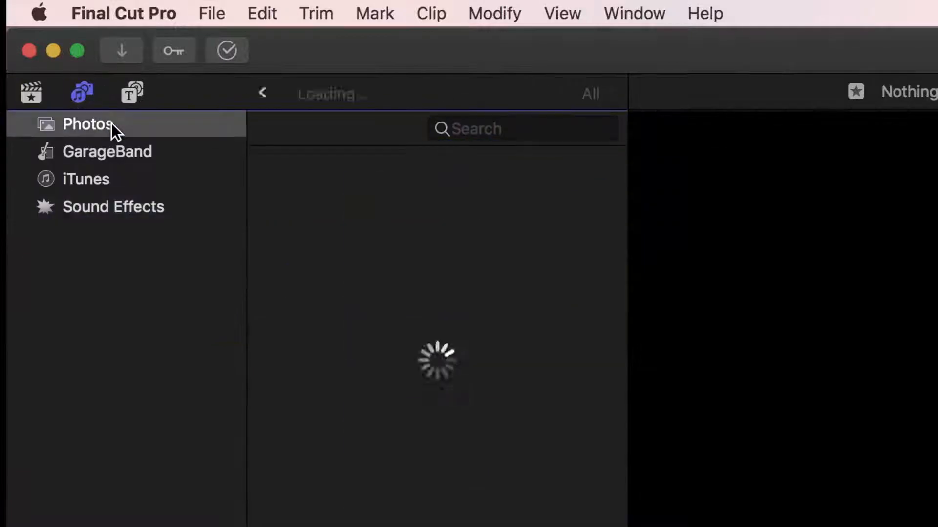
click(112, 206)
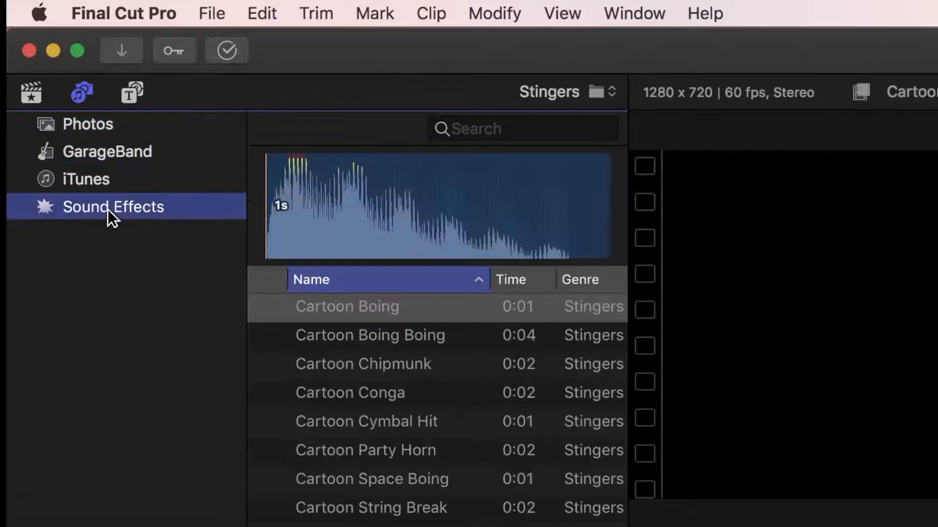
mouse_move(113, 207)
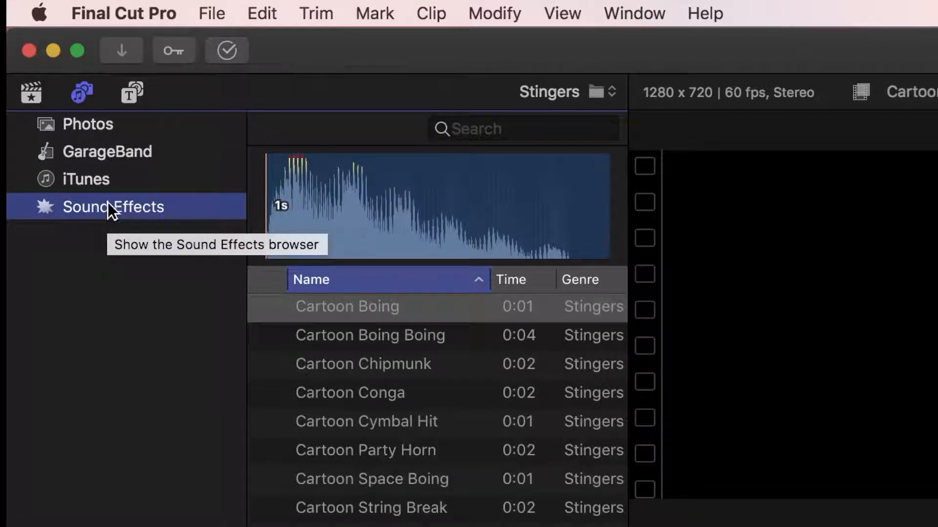
click(130, 93)
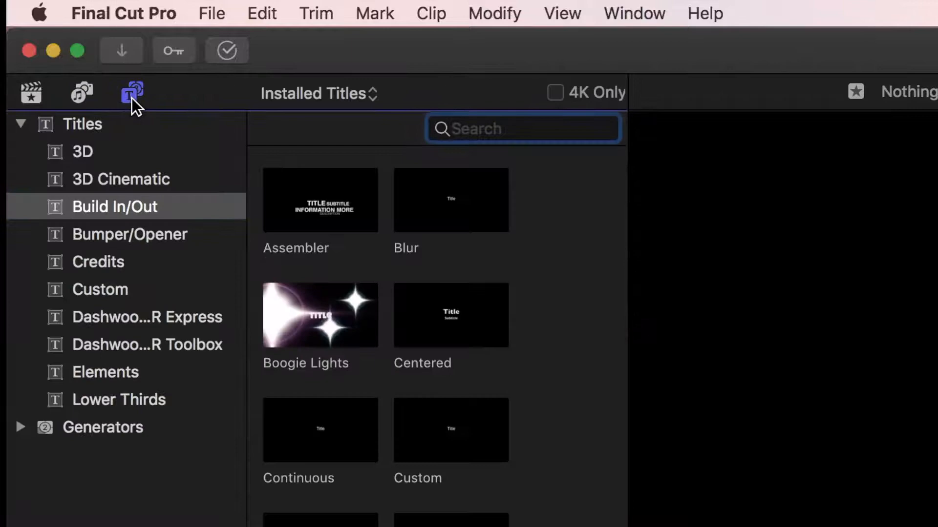
click(21, 427)
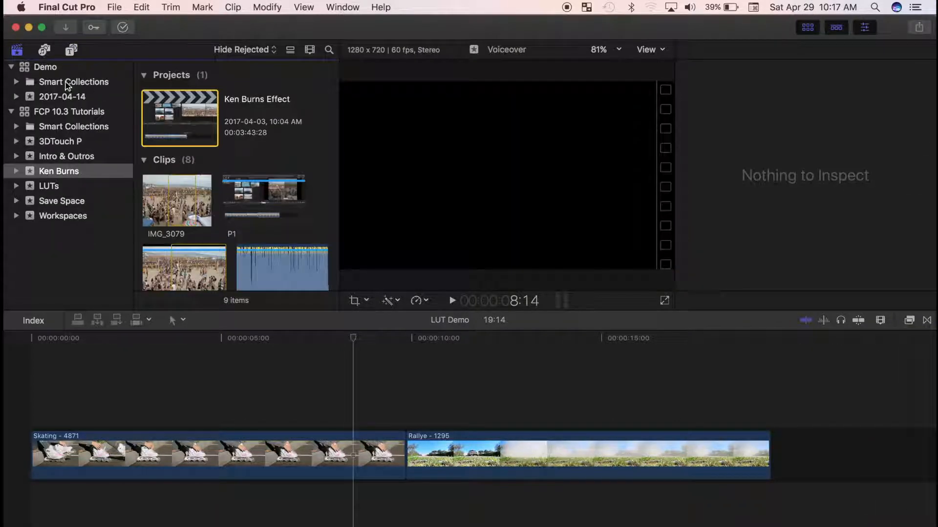
- Inspect the Skating clip's FCPX LUT Loader and skin settings, then show the Rallye - 1295 clip's effect
click(16, 49)
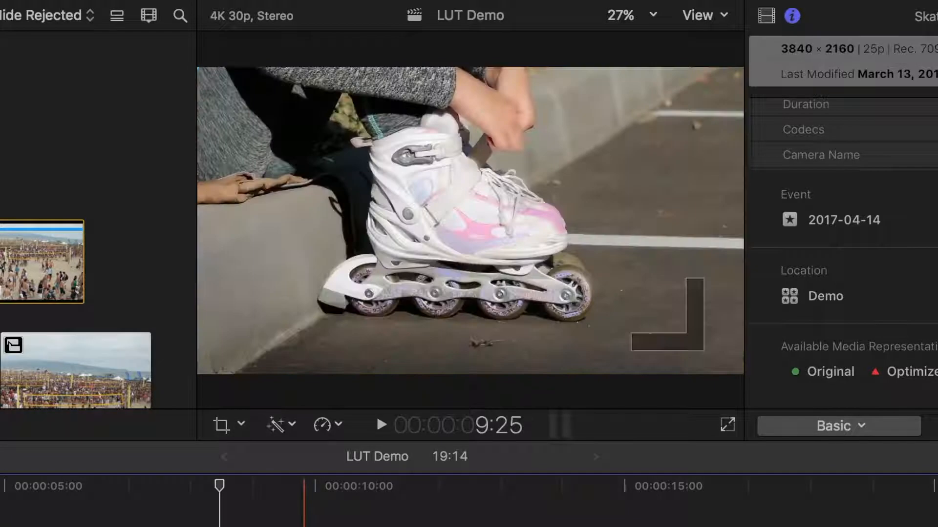
click(381, 425)
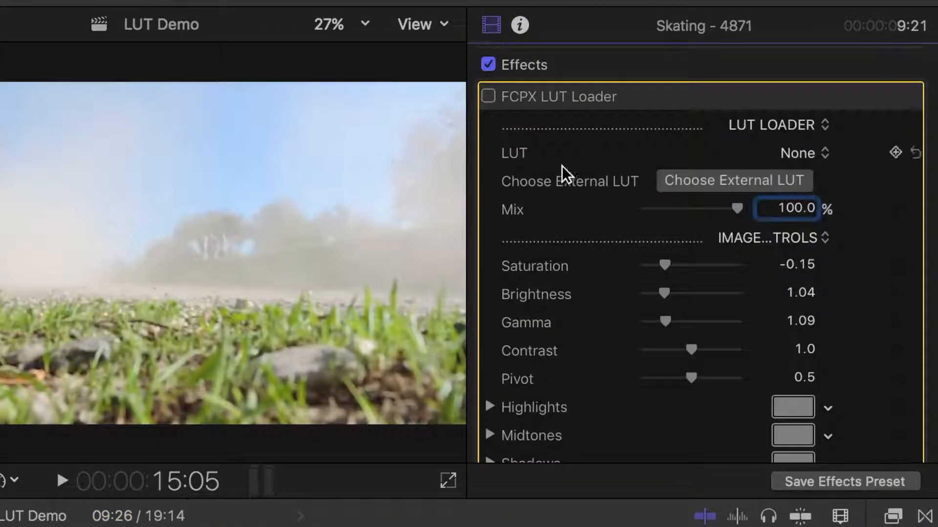
scroll(down, 3)
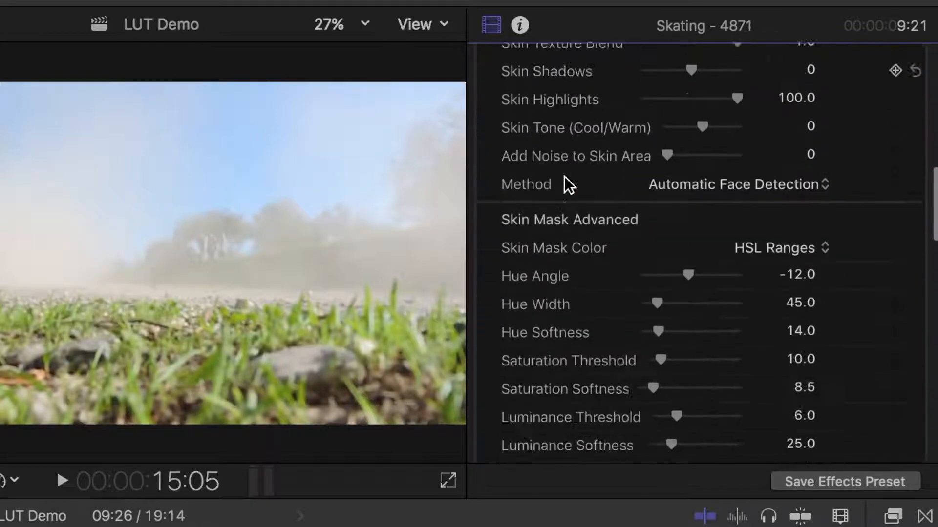
scroll(down, 3)
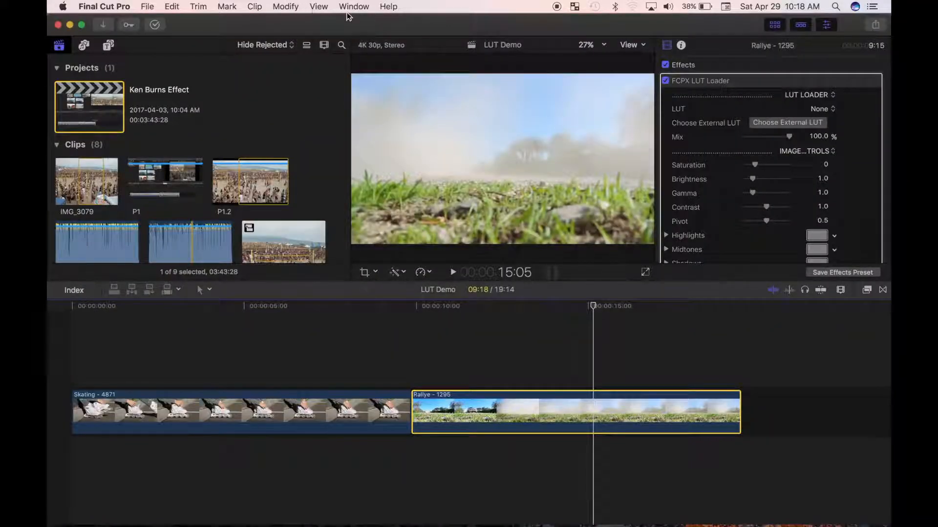
- Switch to the Organize workspace and show the KBE clip's info with 1920×1080 and Canon PowerShot SD1100 IS
click(354, 6)
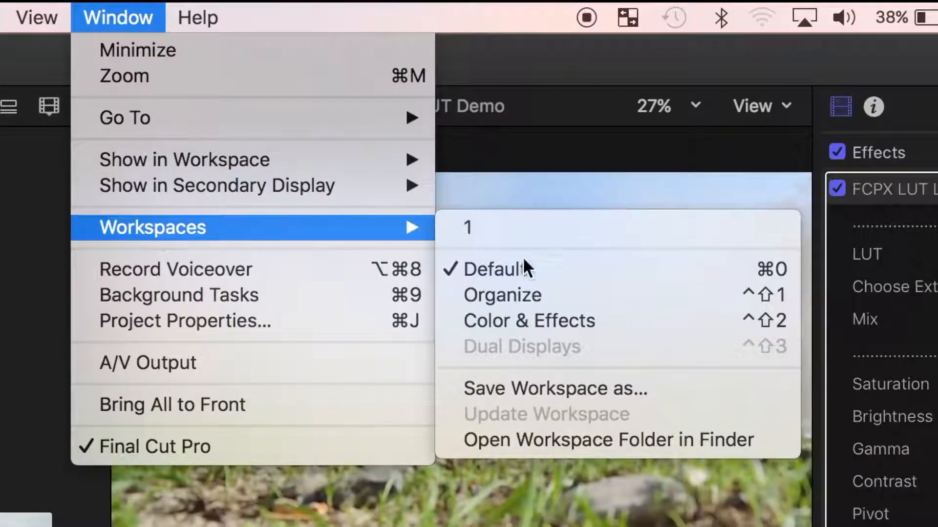
click(485, 269)
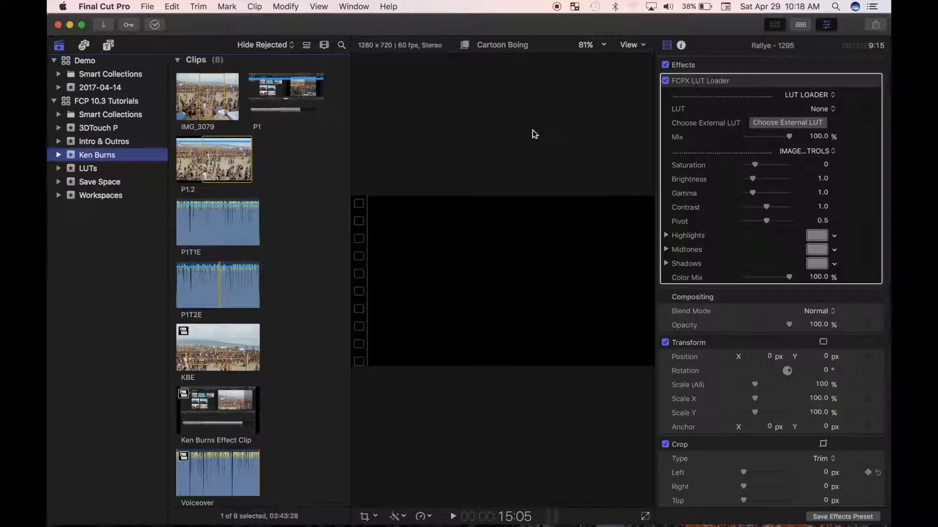
mouse_move(359, 211)
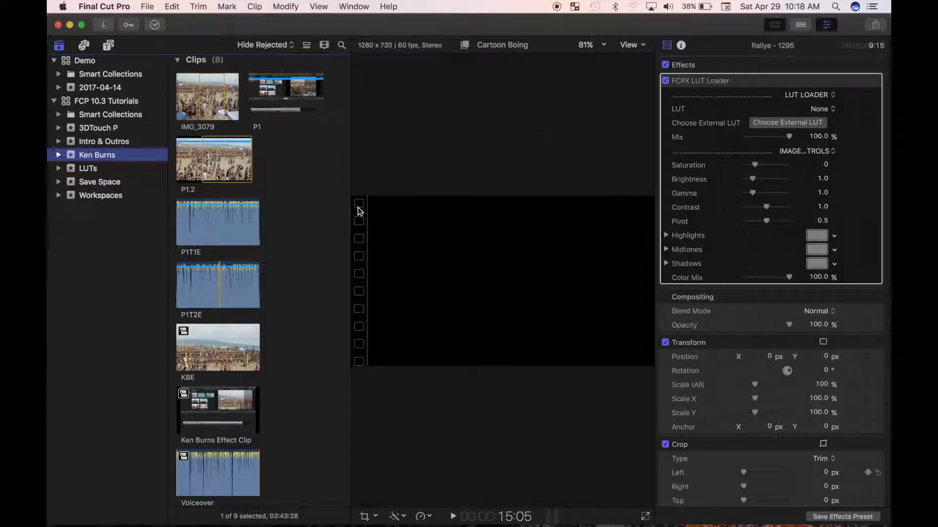
click(217, 336)
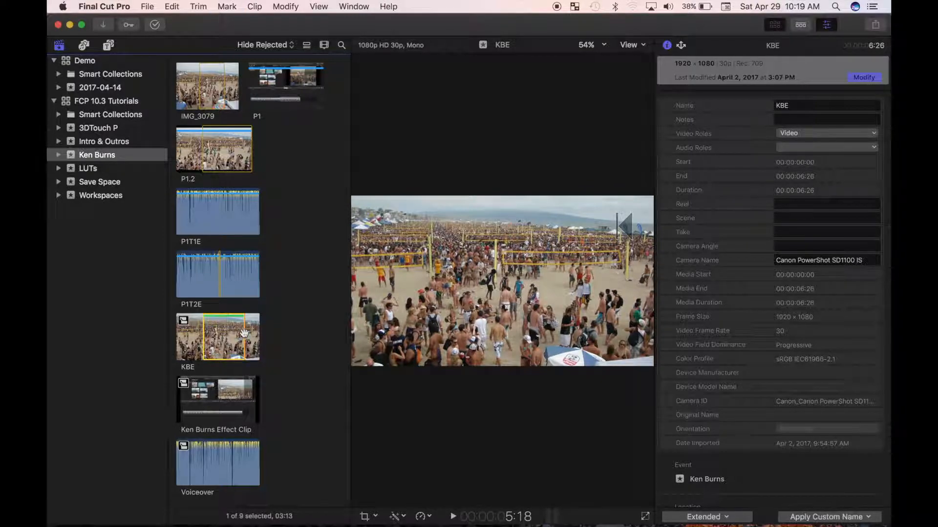
- Switch to the Color & Effects workspace, select the Rallye - 1295 clip and list the Blur effects
click(352, 6)
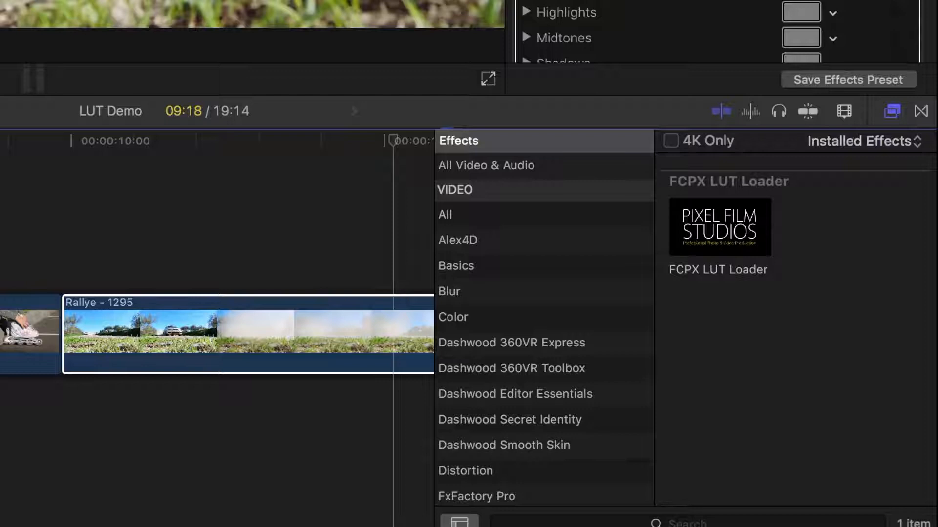
click(239, 335)
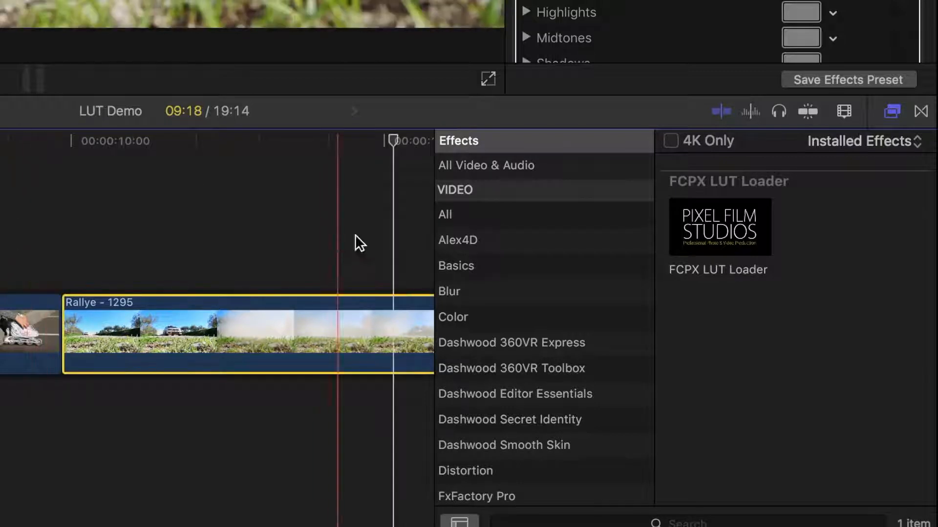
click(456, 265)
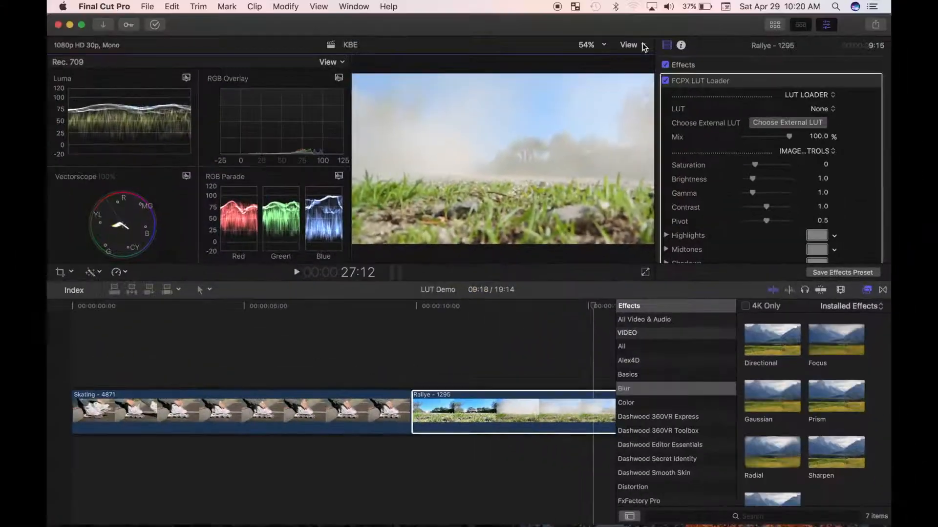
- Show only the RGB Parade scope, then toggle the inspector and browser off and back
click(330, 62)
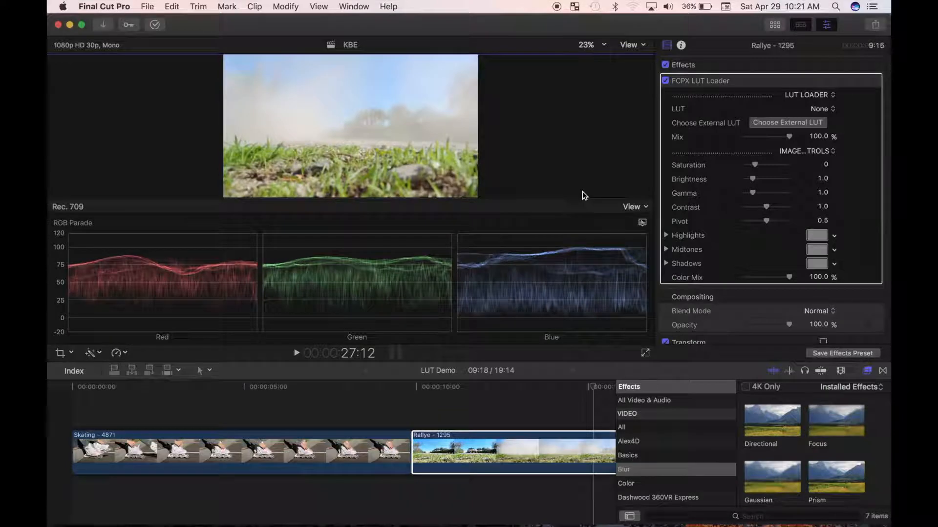
click(828, 24)
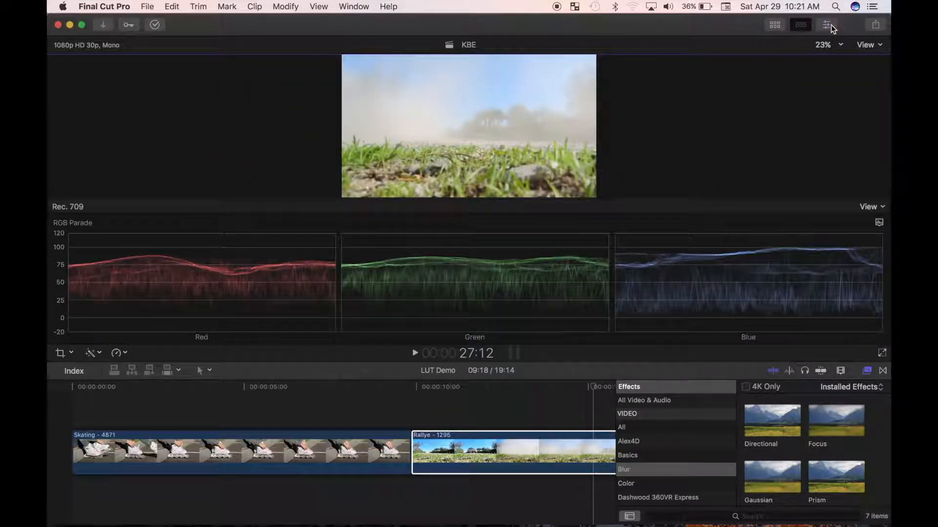
click(826, 24)
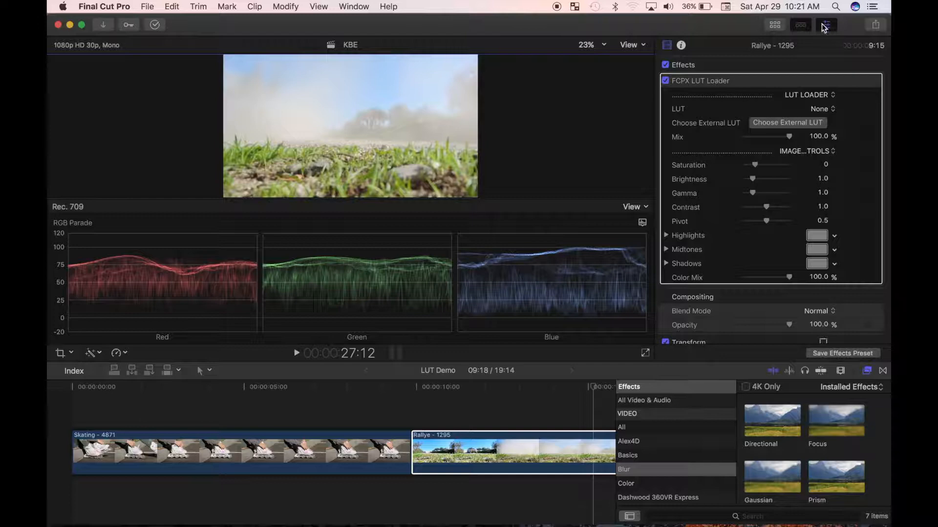
click(773, 24)
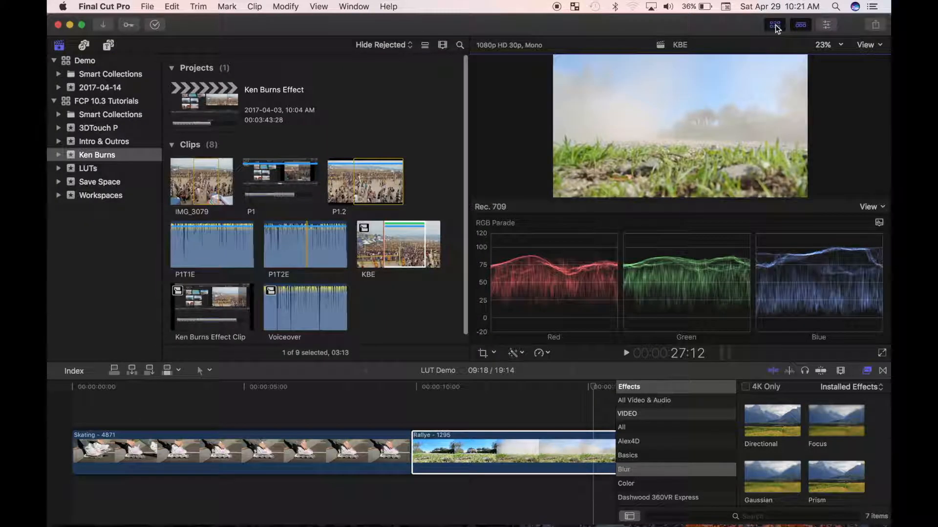
click(773, 25)
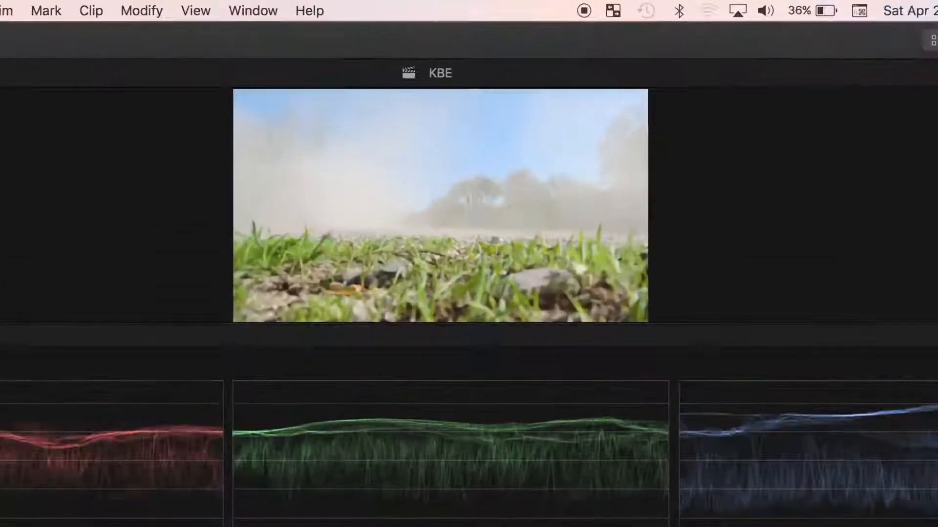
- Save the current layout as a custom workspace named 'White Balance'
click(226, 11)
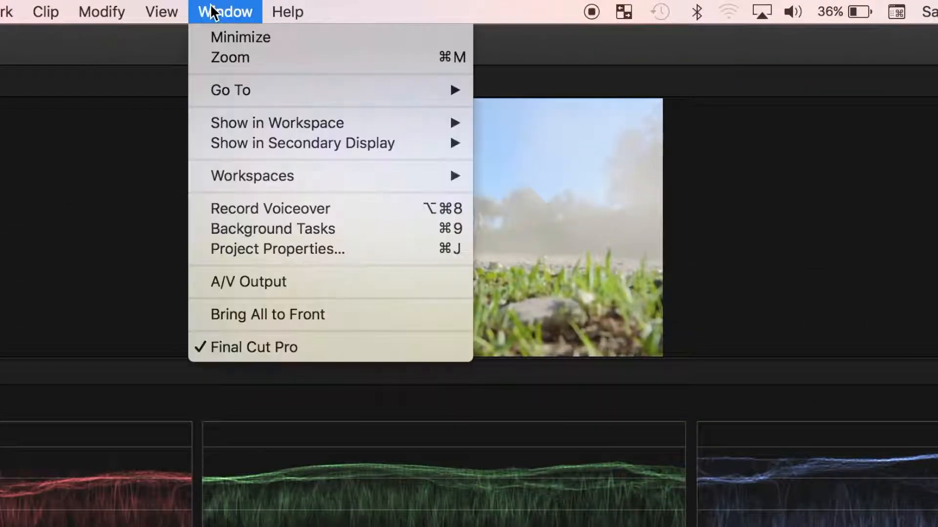
mouse_move(252, 176)
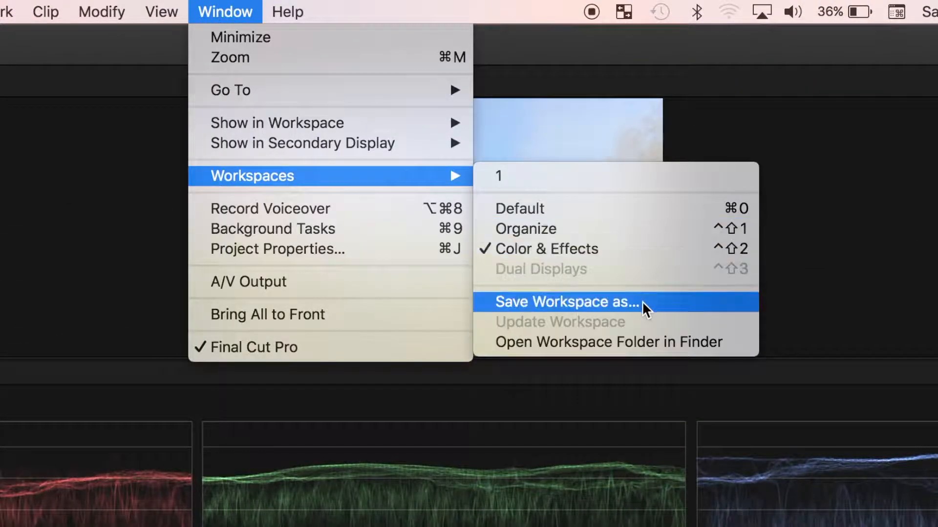
click(565, 301)
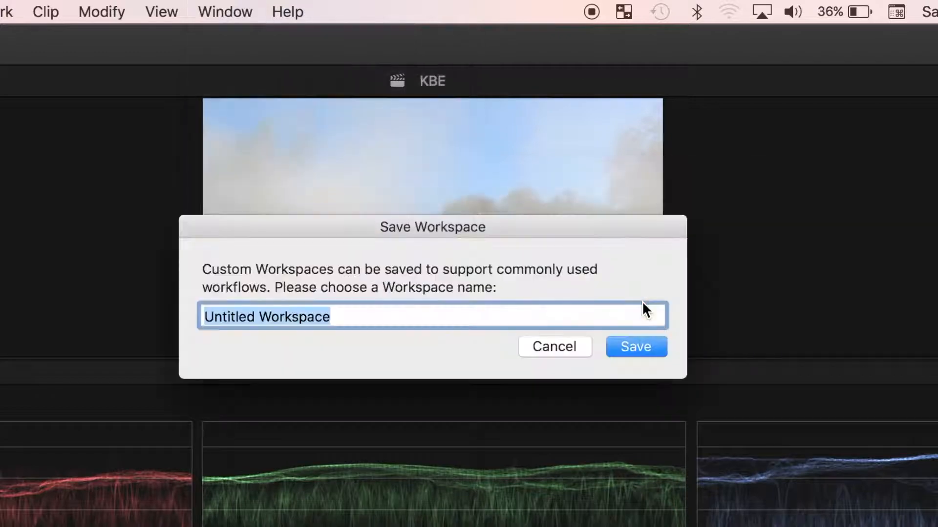
text(White Balance)
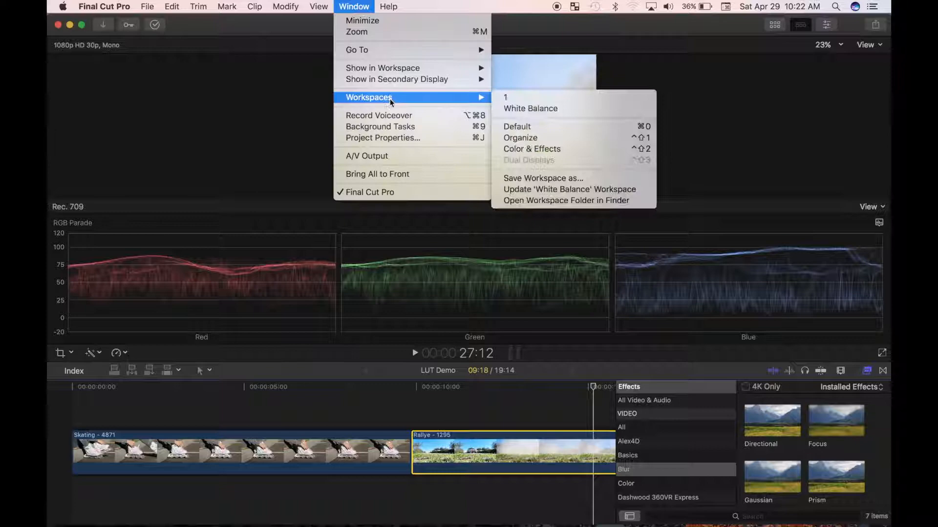
- Switch to the Default workspace, then reapply the saved White Balance workspace
click(516, 126)
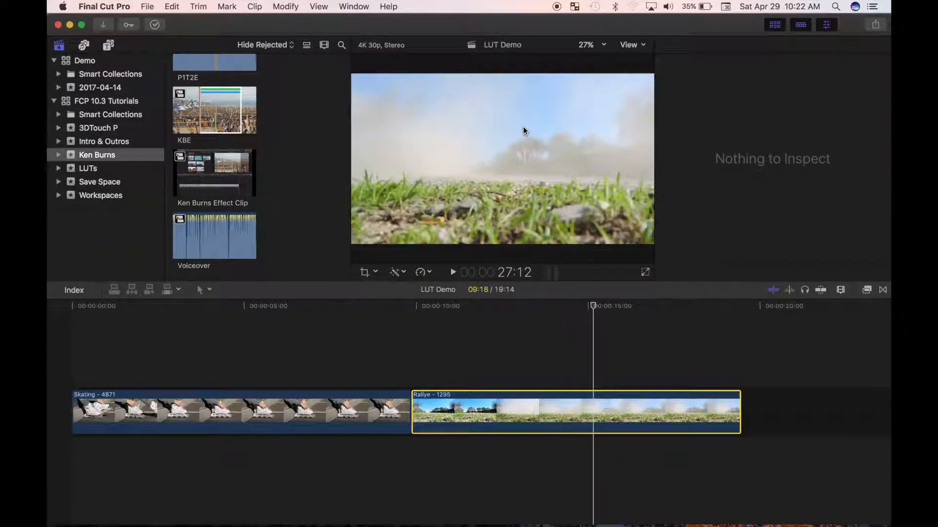
click(354, 7)
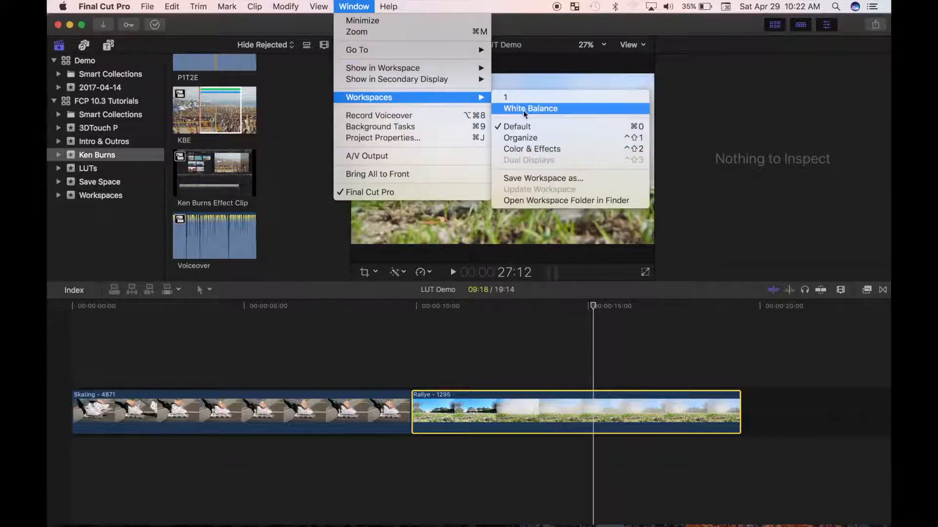
click(530, 108)
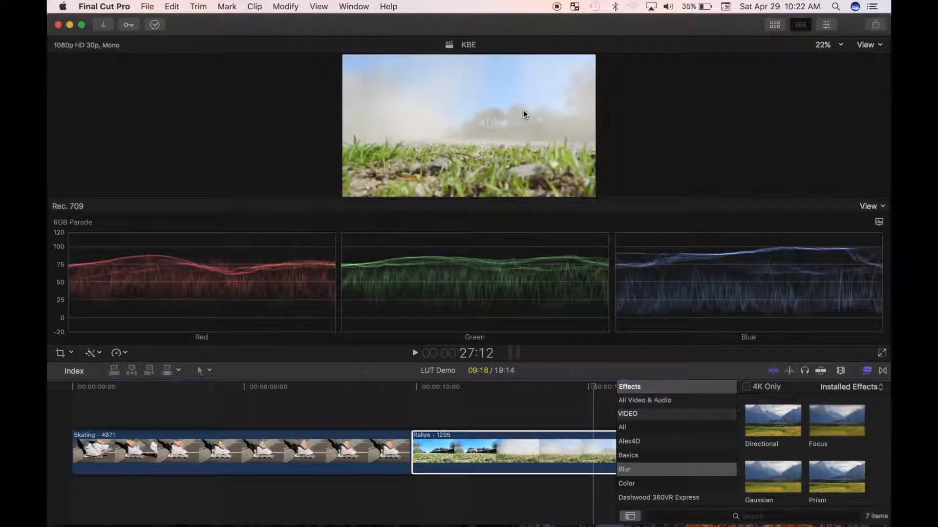